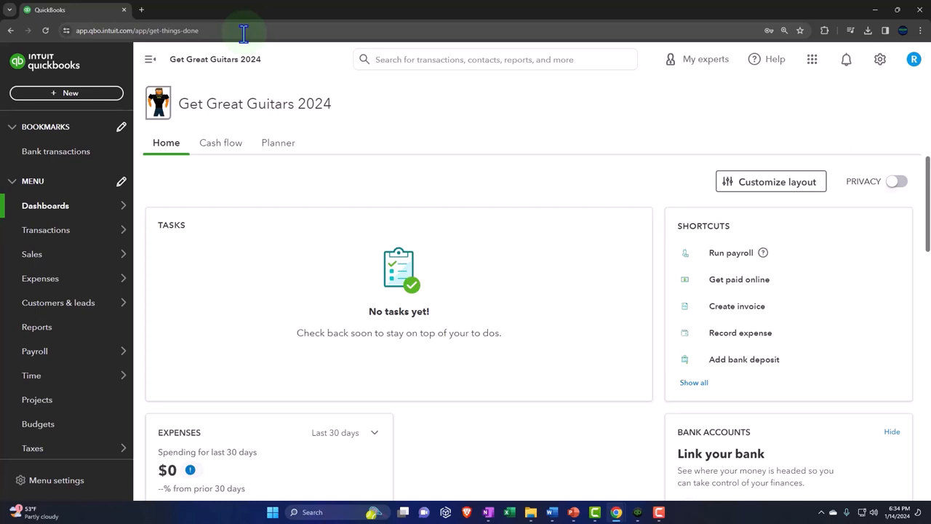
mouse_move(240, 32)
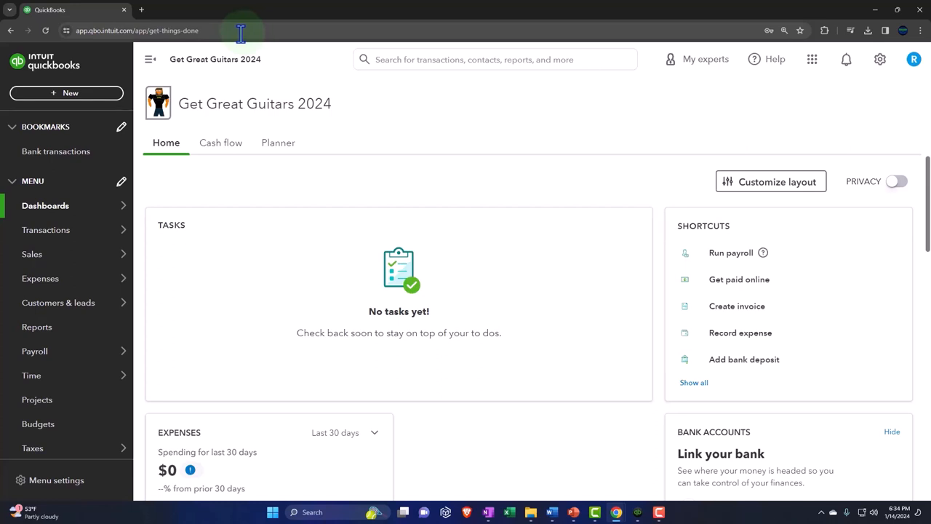
mouse_move(880, 59)
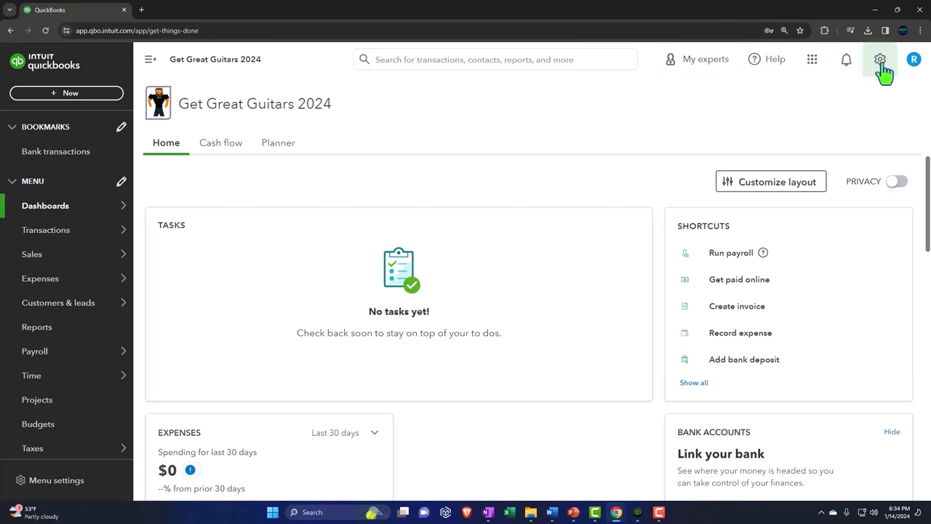
Open the gear settings menu at the top right of the dashboard
left_click(880, 59)
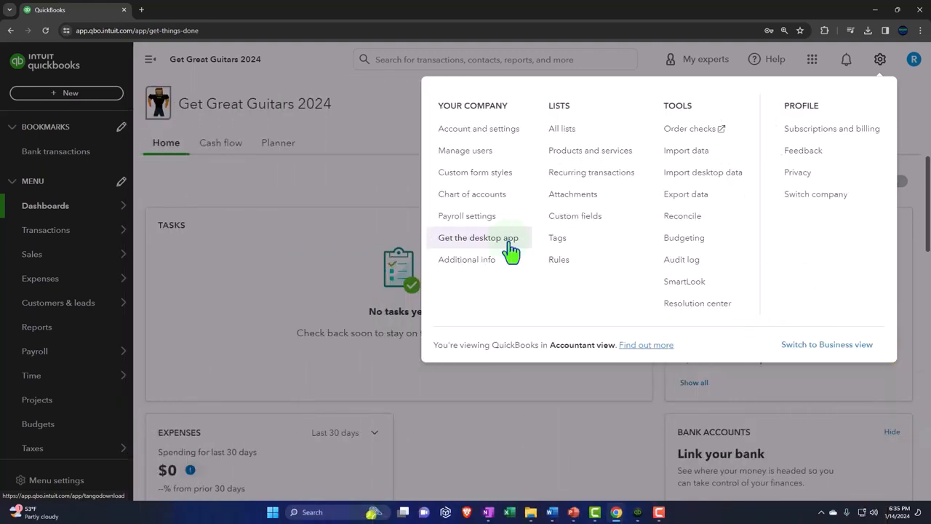
Go to 'Get the desktop app' and scroll down to the terms of service note
left_click(477, 238)
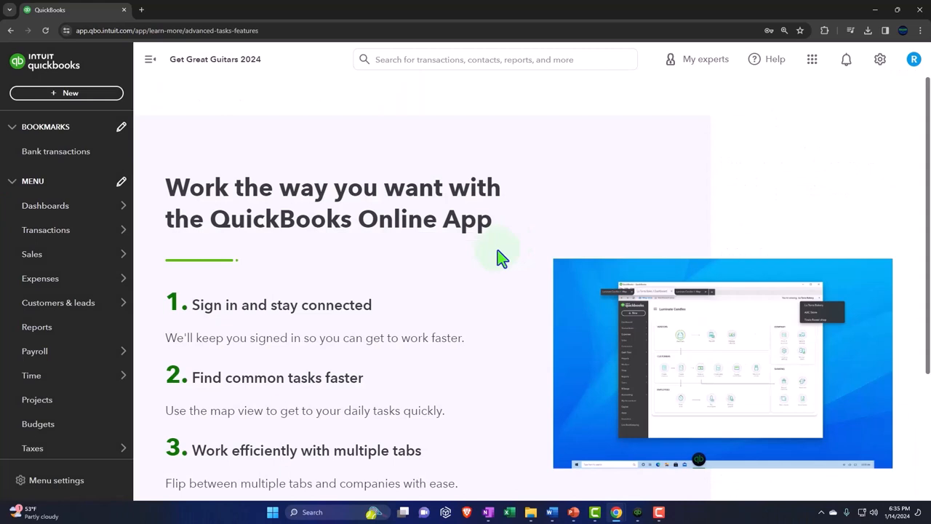
mouse_move(427, 291)
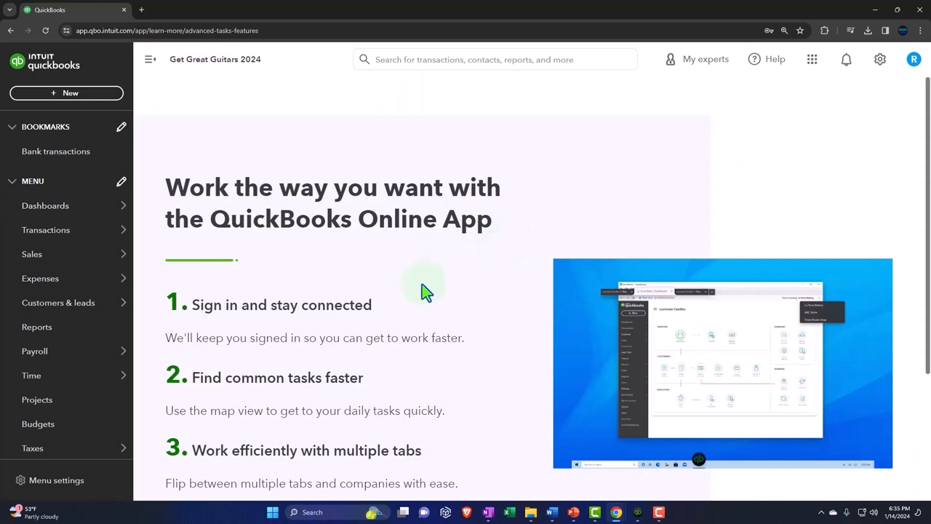
scroll("down", 3)
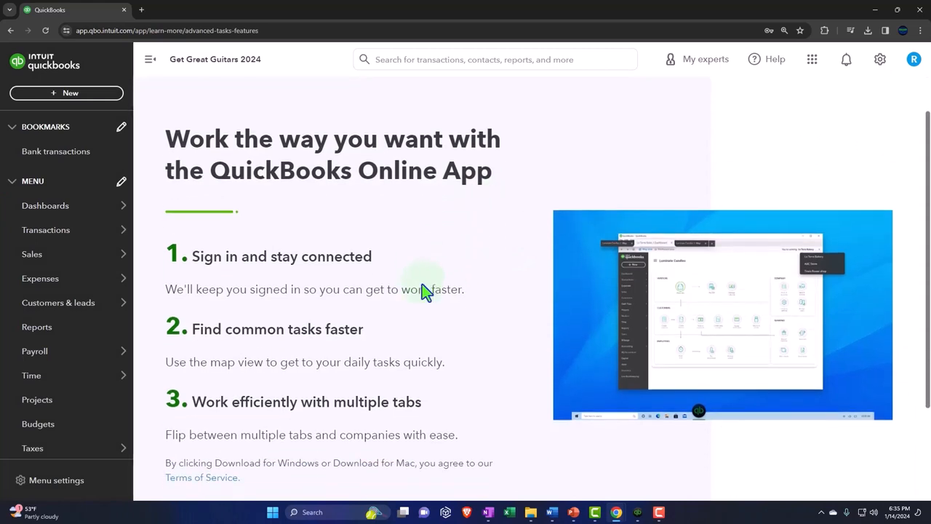
scroll("down", 3)
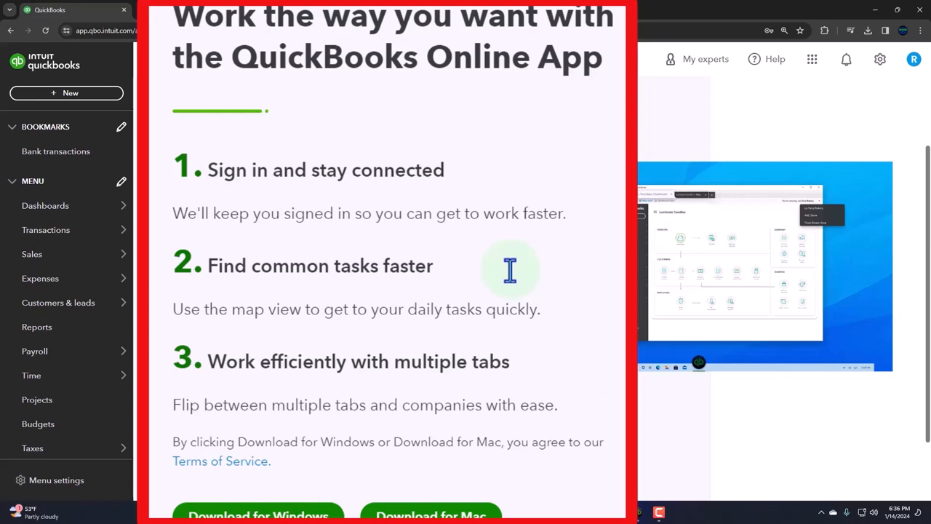
mouse_move(542, 305)
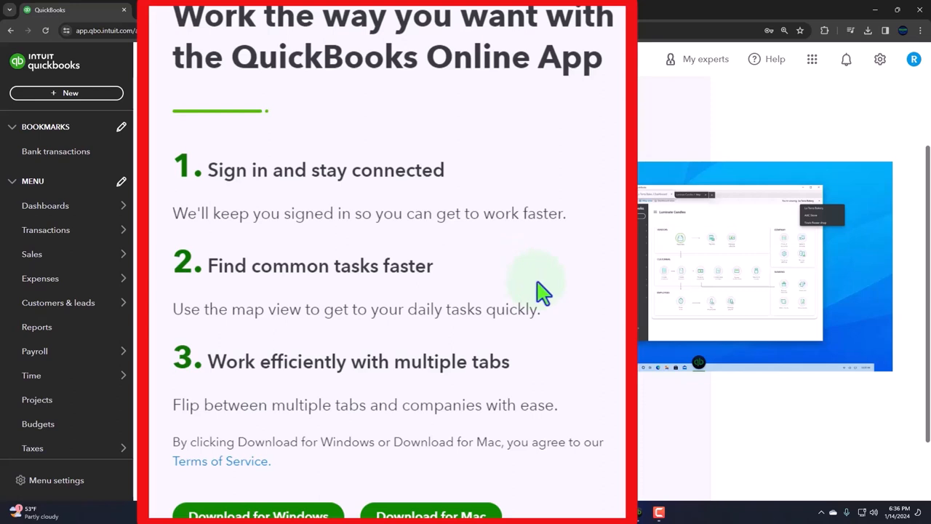
mouse_move(582, 331)
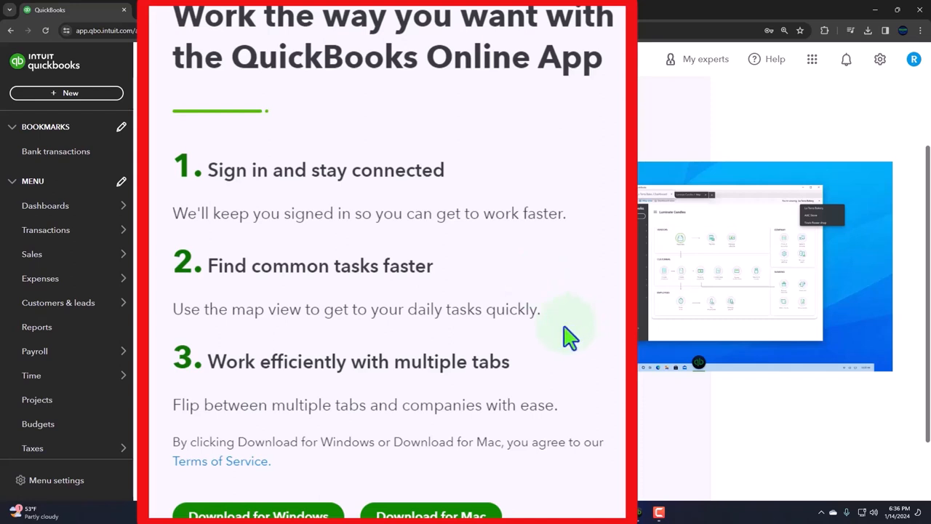
mouse_move(453, 353)
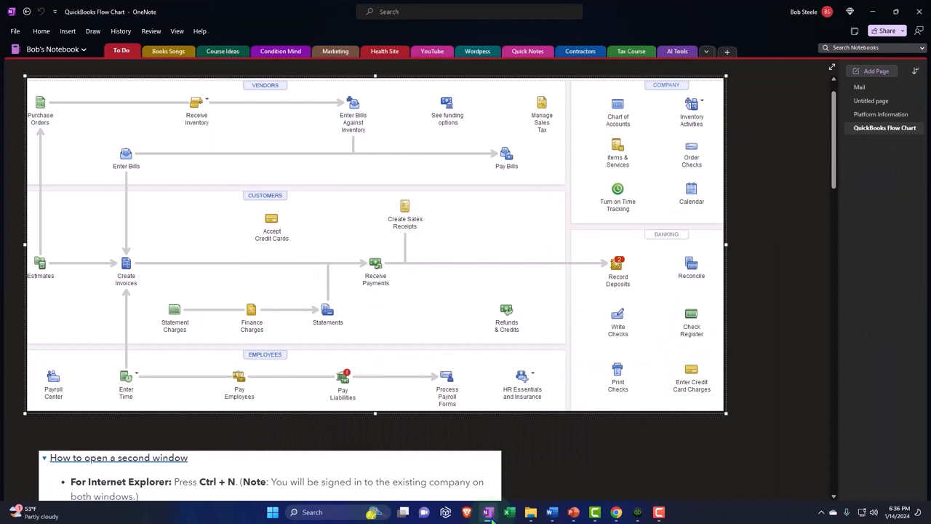
left_click(487, 511)
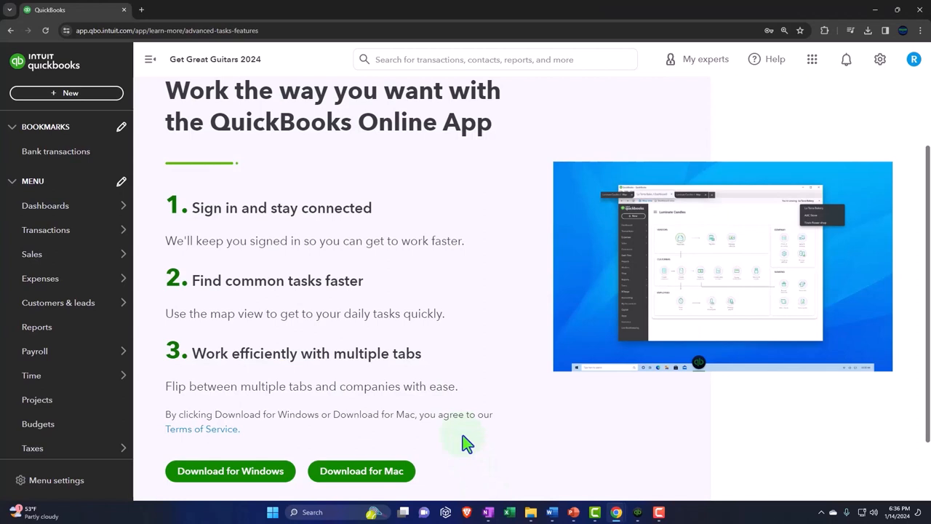
mouse_move(475, 442)
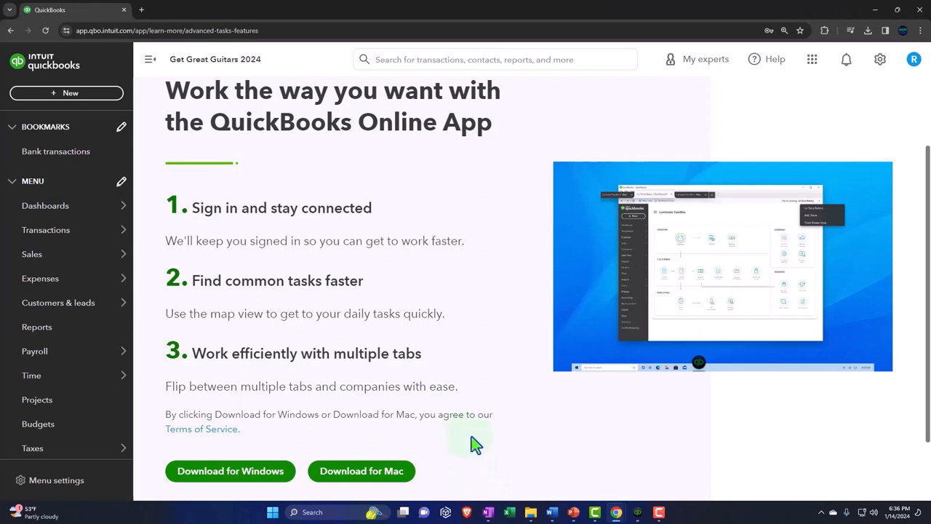
mouse_move(487, 436)
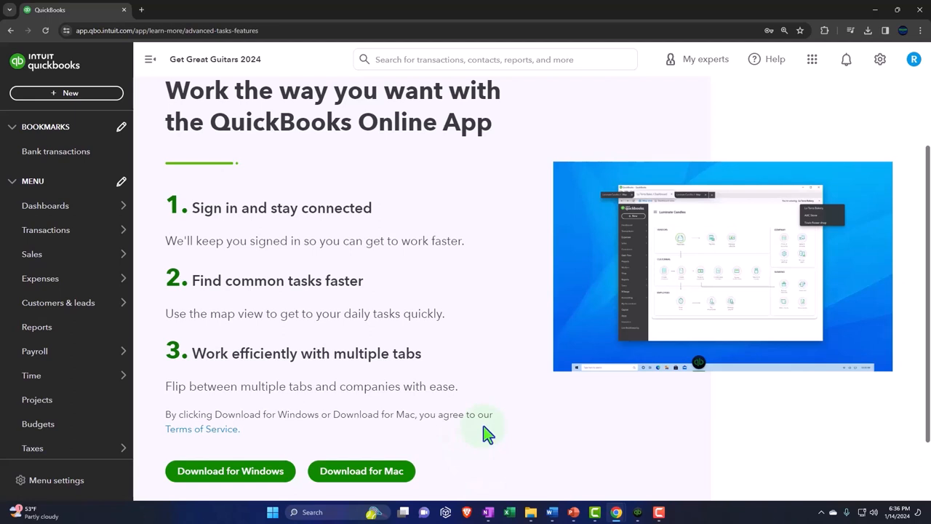
mouse_move(490, 419)
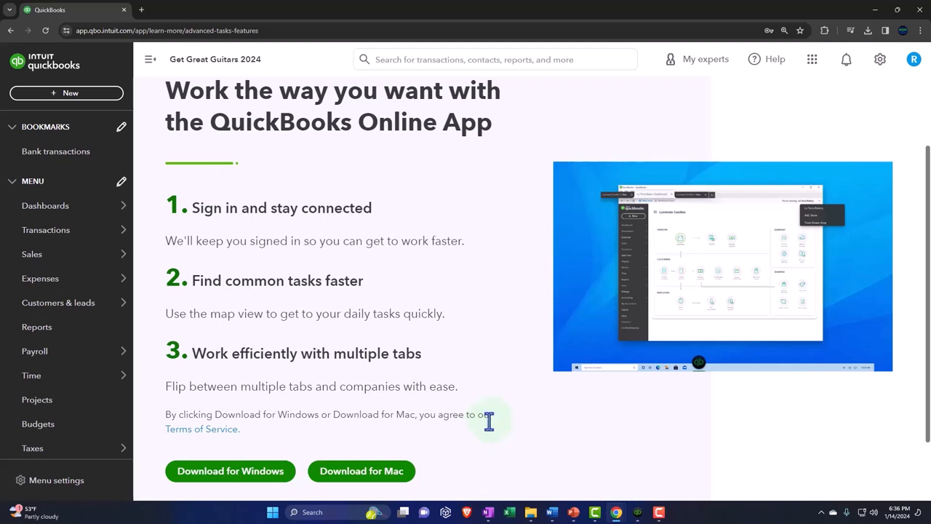
mouse_move(351, 418)
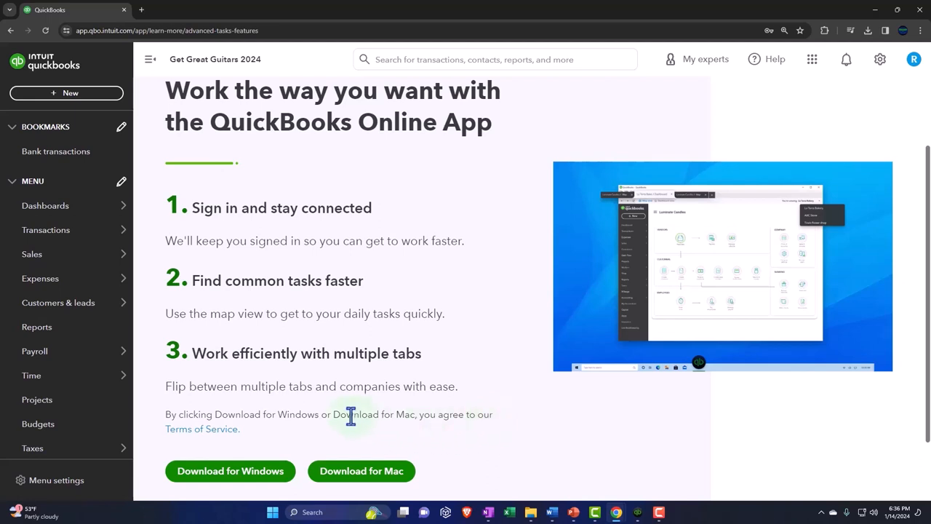
mouse_move(344, 416)
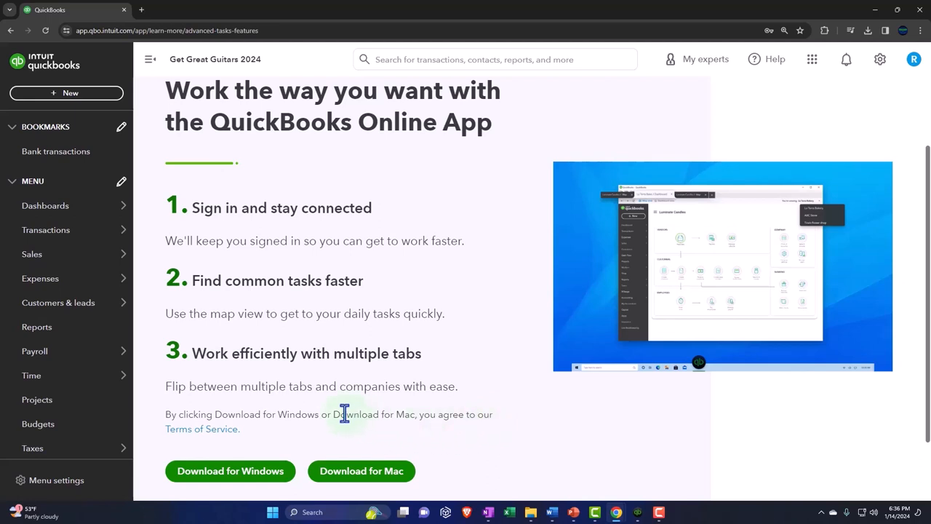
mouse_move(347, 414)
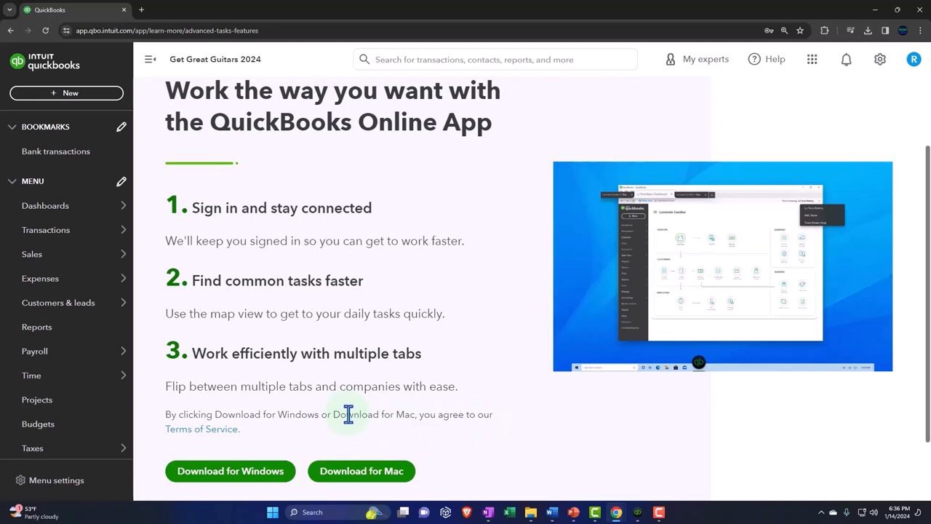
mouse_move(238, 508)
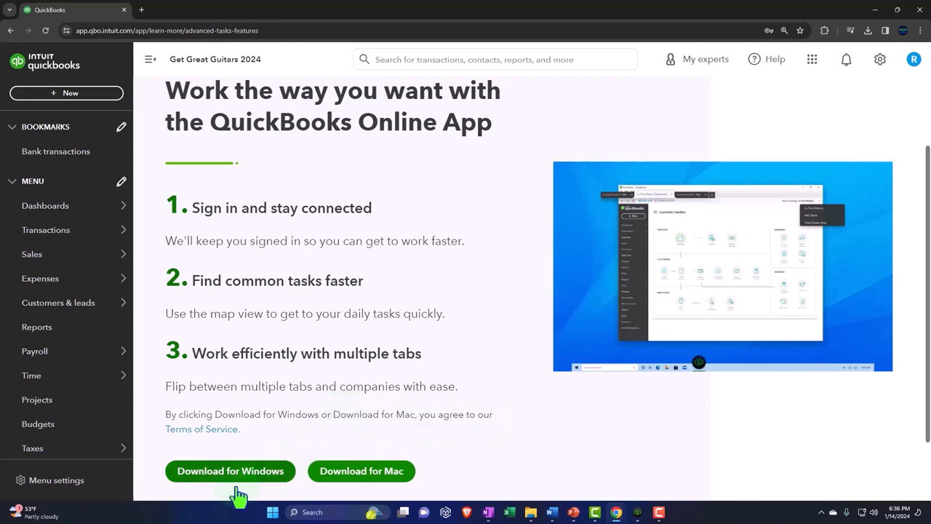
mouse_move(211, 495)
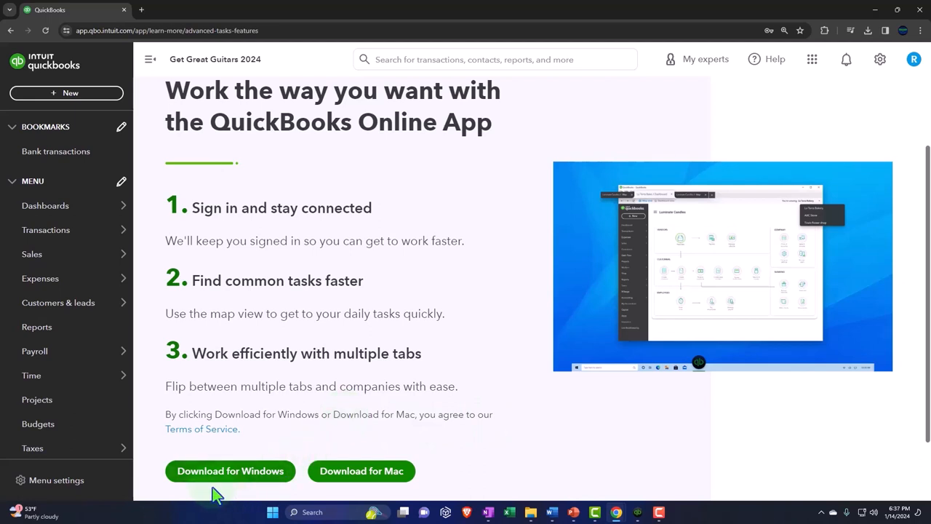
mouse_move(332, 491)
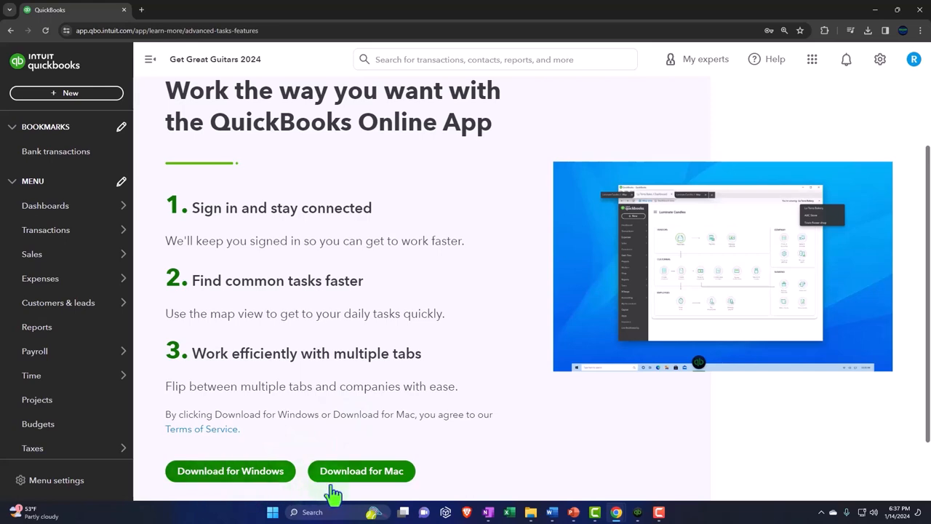
mouse_move(345, 490)
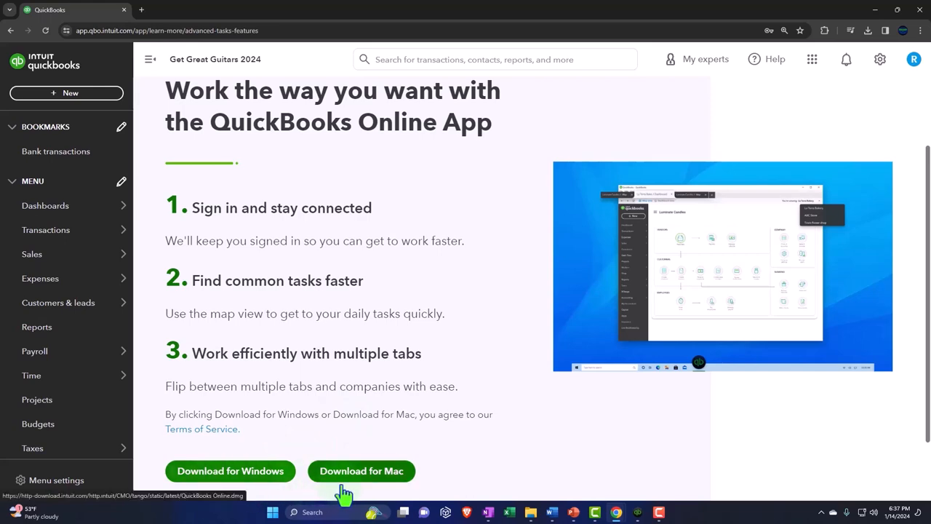